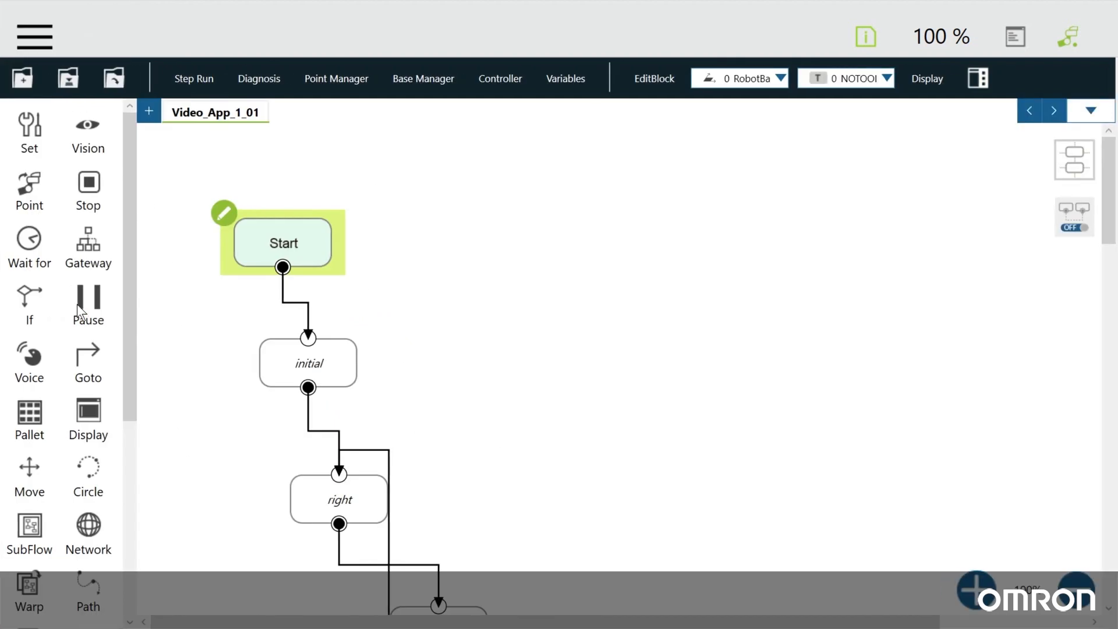
# Create a new project named Video_5 holding only the Start node.
pyautogui.click(21, 77)
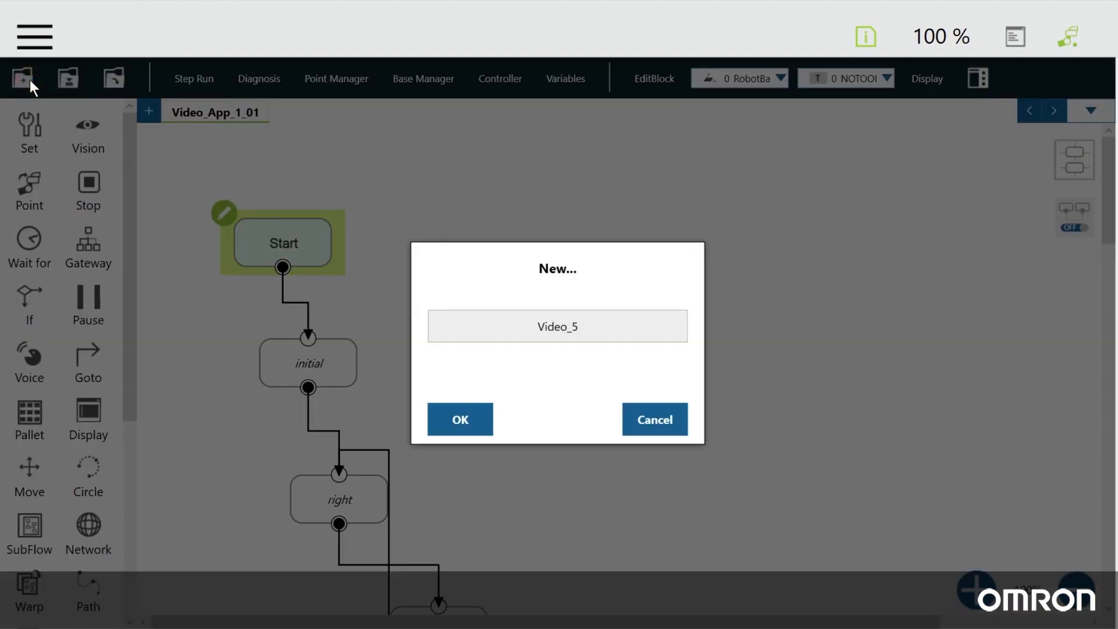
pyautogui.click(557, 327)
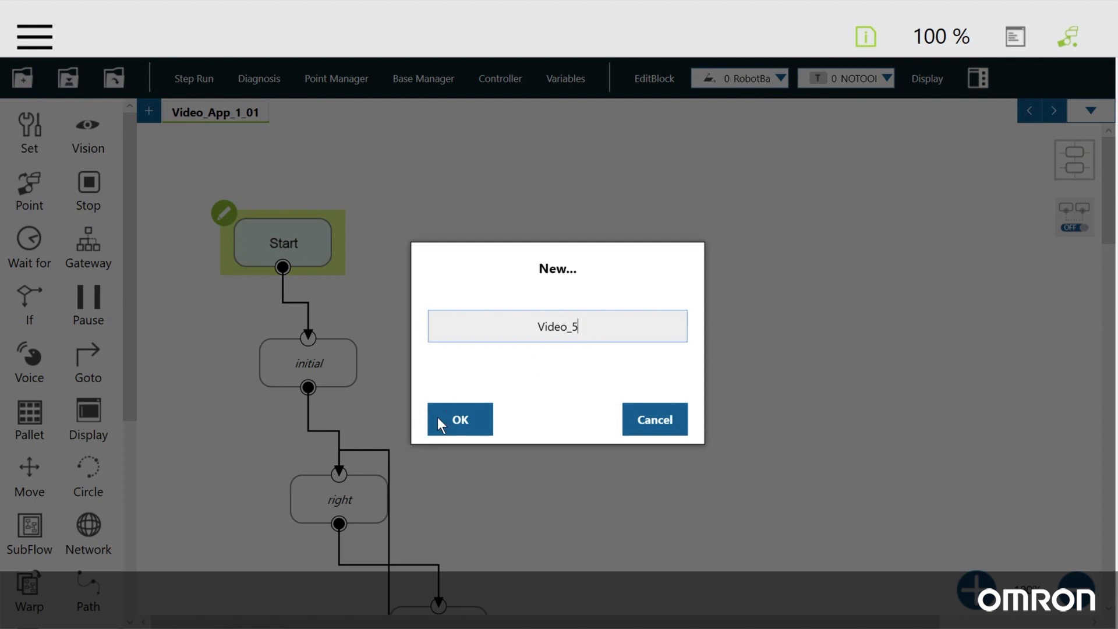
pyautogui.click(459, 420)
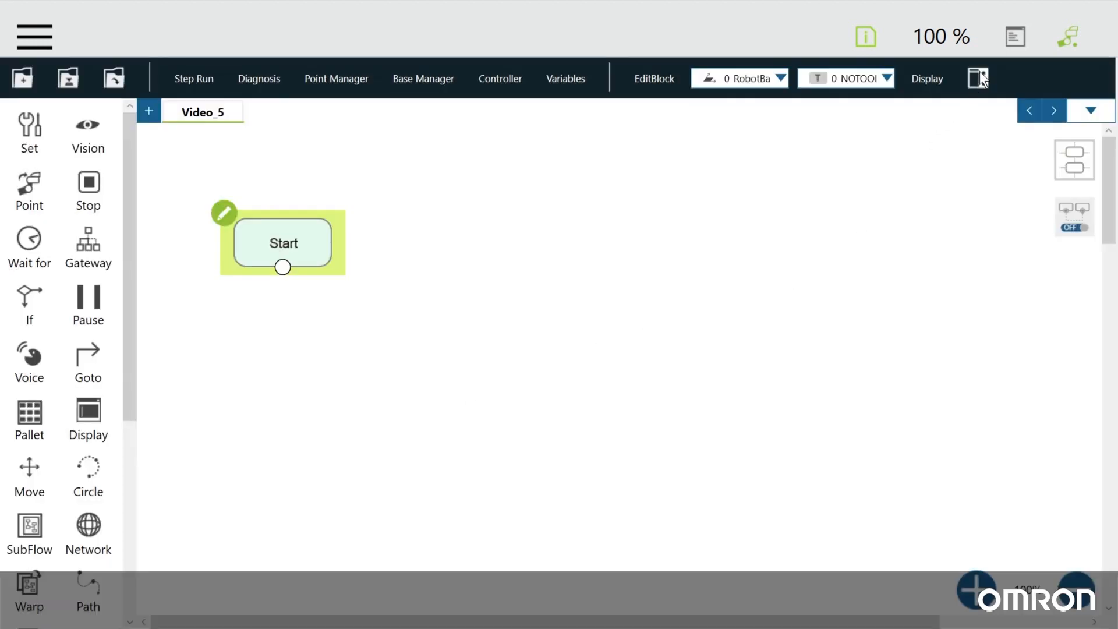
pyautogui.click(978, 78)
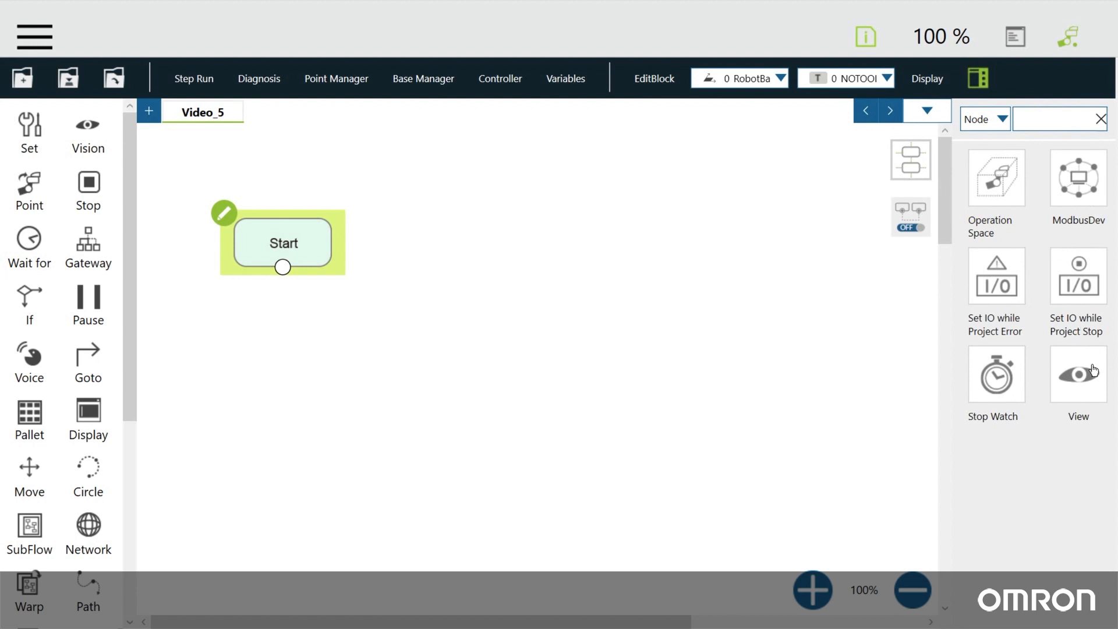
pyautogui.click(1078, 374)
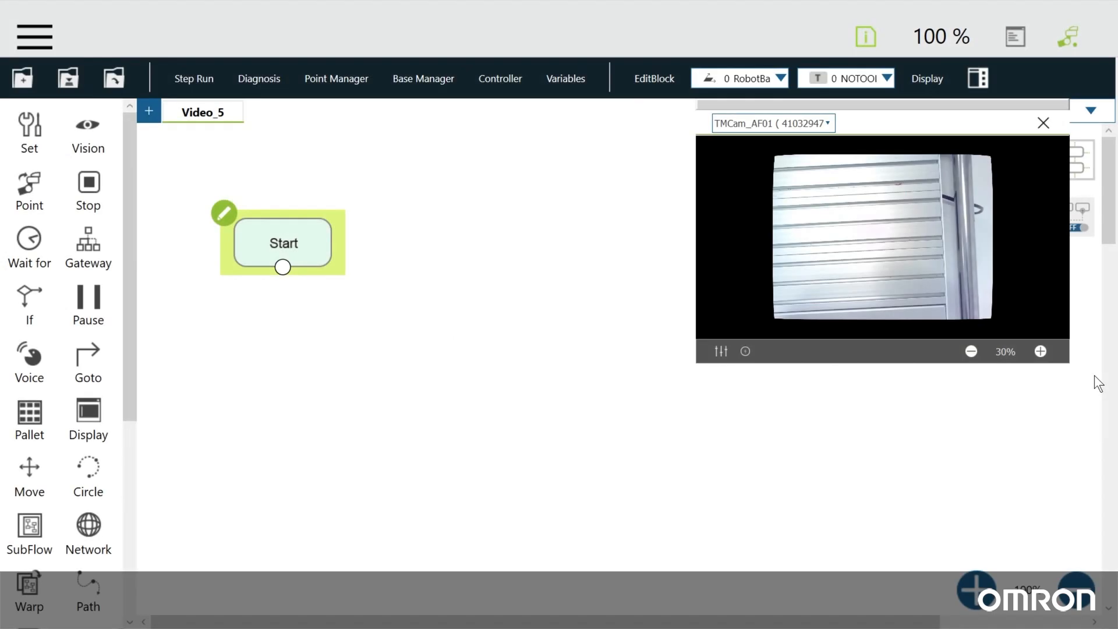
pyautogui.click(1043, 122)
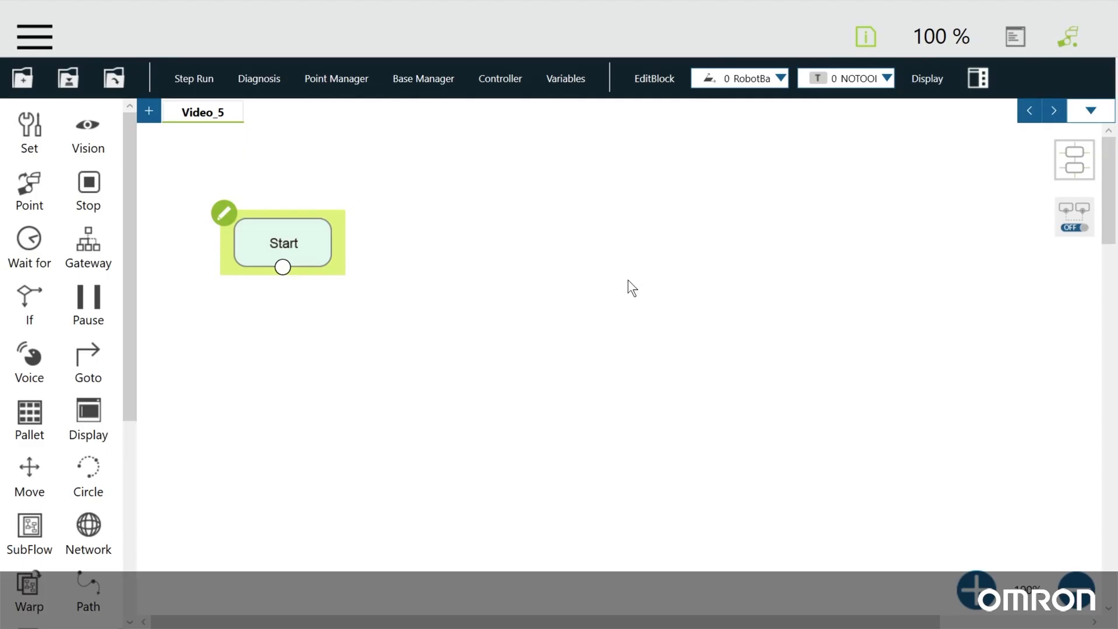
# Place a Vision node under Start and begin a new vision job named Video_05.
pyautogui.moveTo(88, 122); pyautogui.dragTo(185, 218)
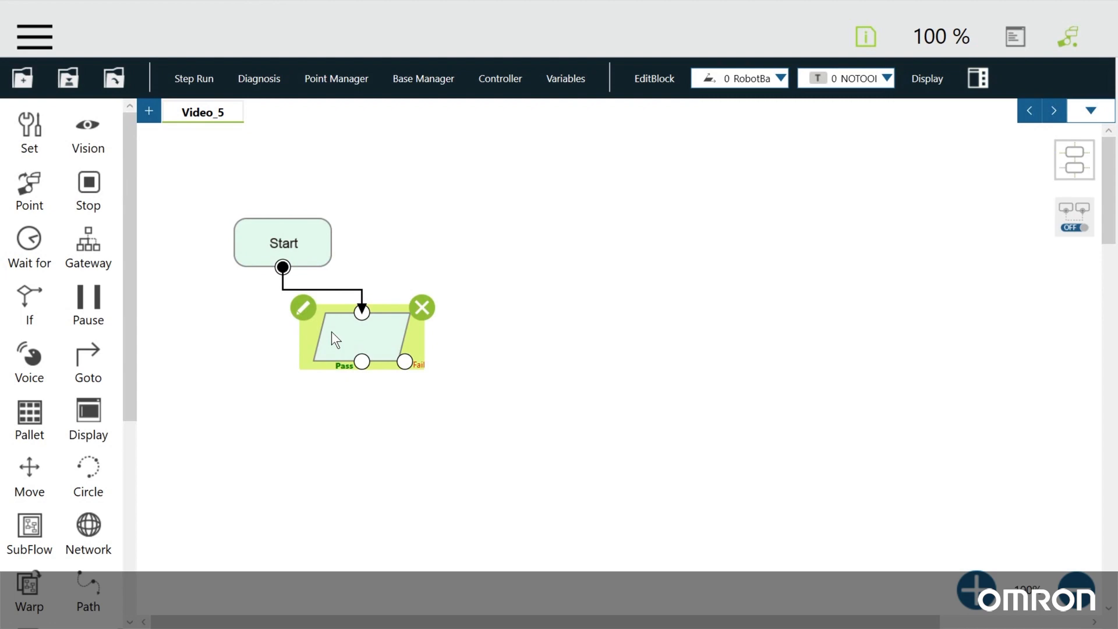
pyautogui.moveTo(316, 323)
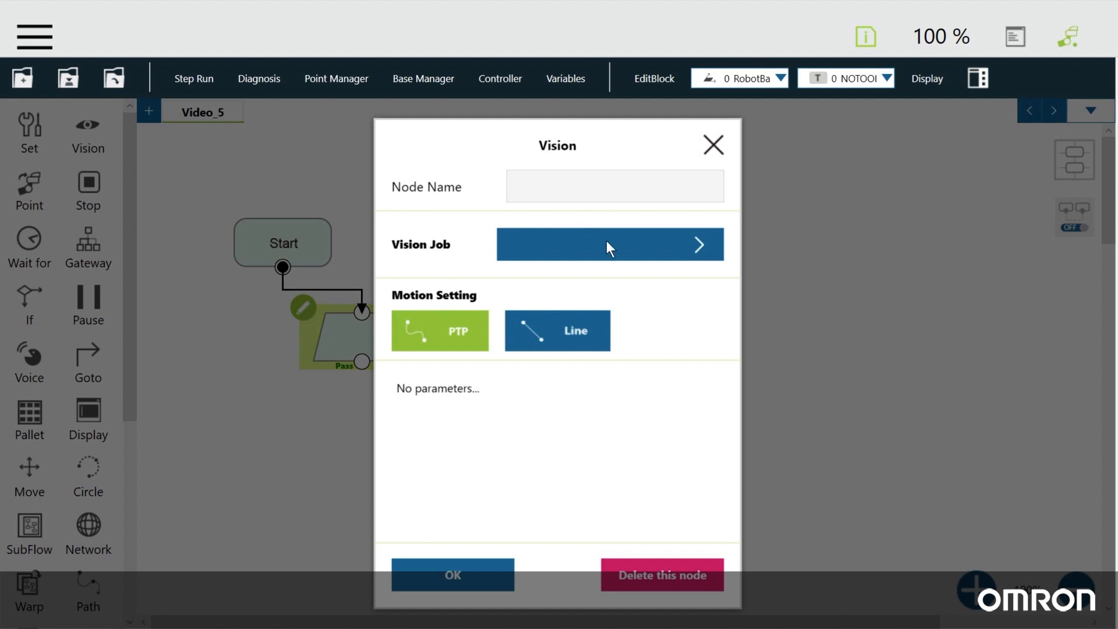
pyautogui.click(609, 243)
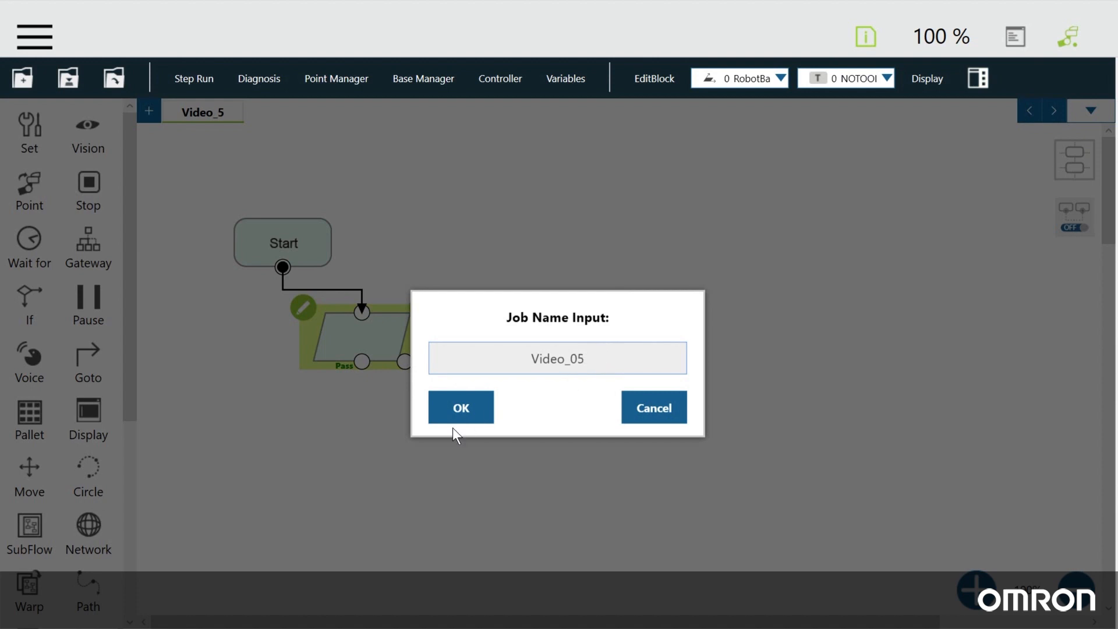
# Run automatic eye-in-hand camera calibration for job Video_05, ending at about 0.227 mm error.
pyautogui.click(460, 407)
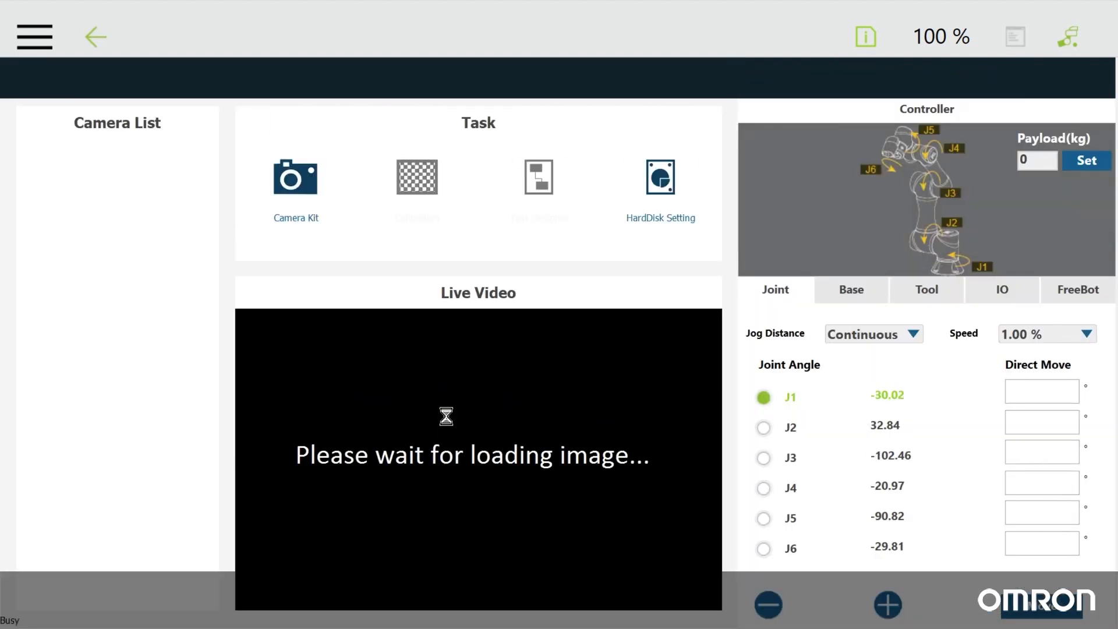
pyautogui.click(295, 178)
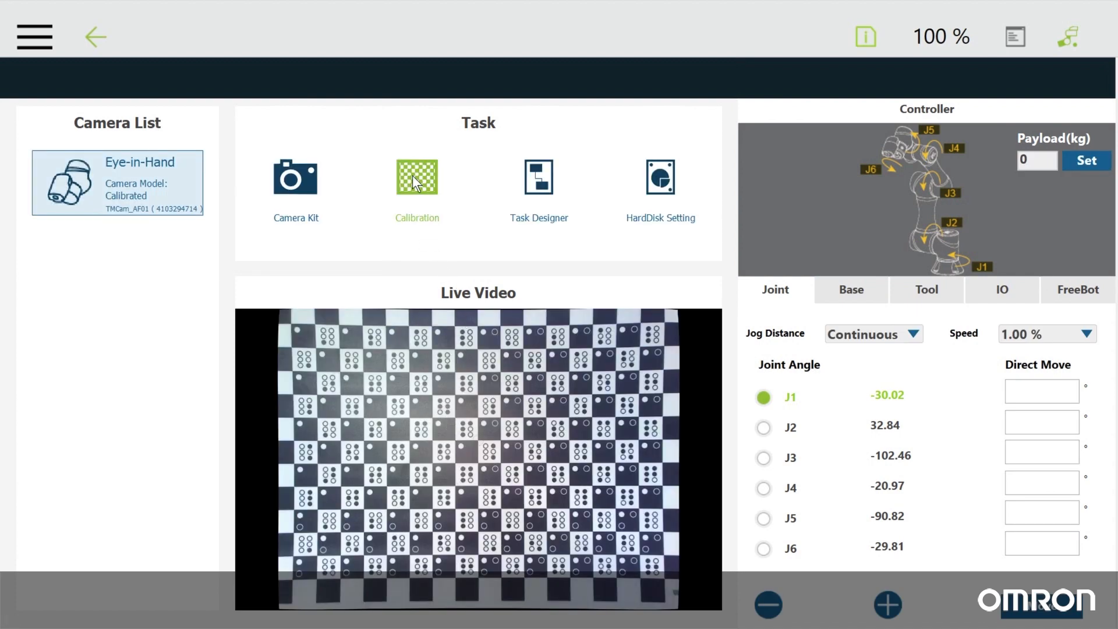
pyautogui.click(417, 177)
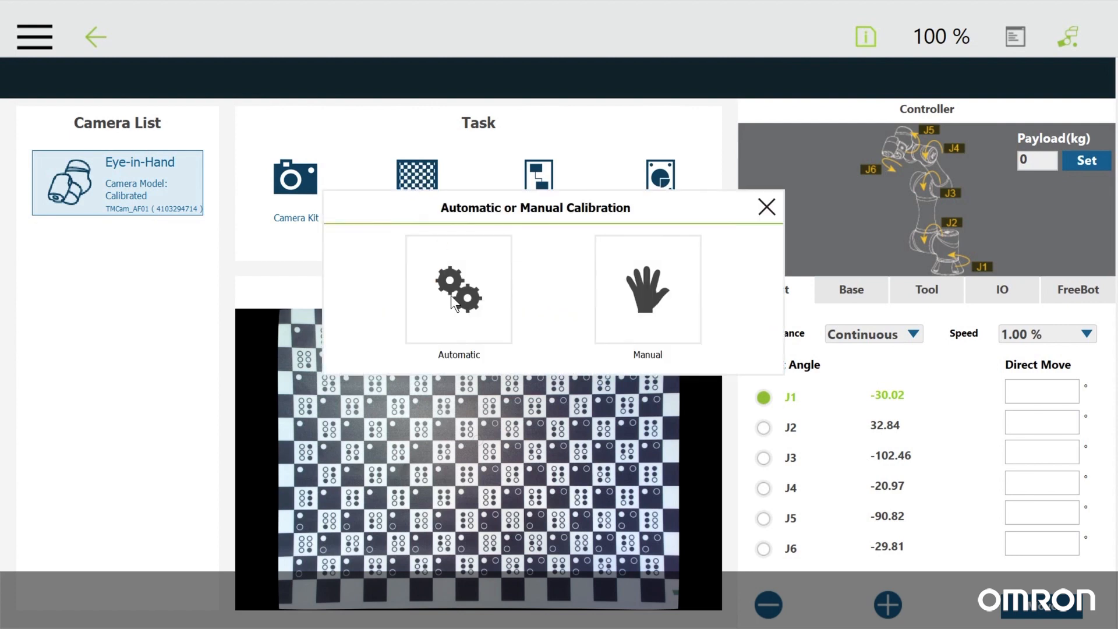
pyautogui.click(457, 289)
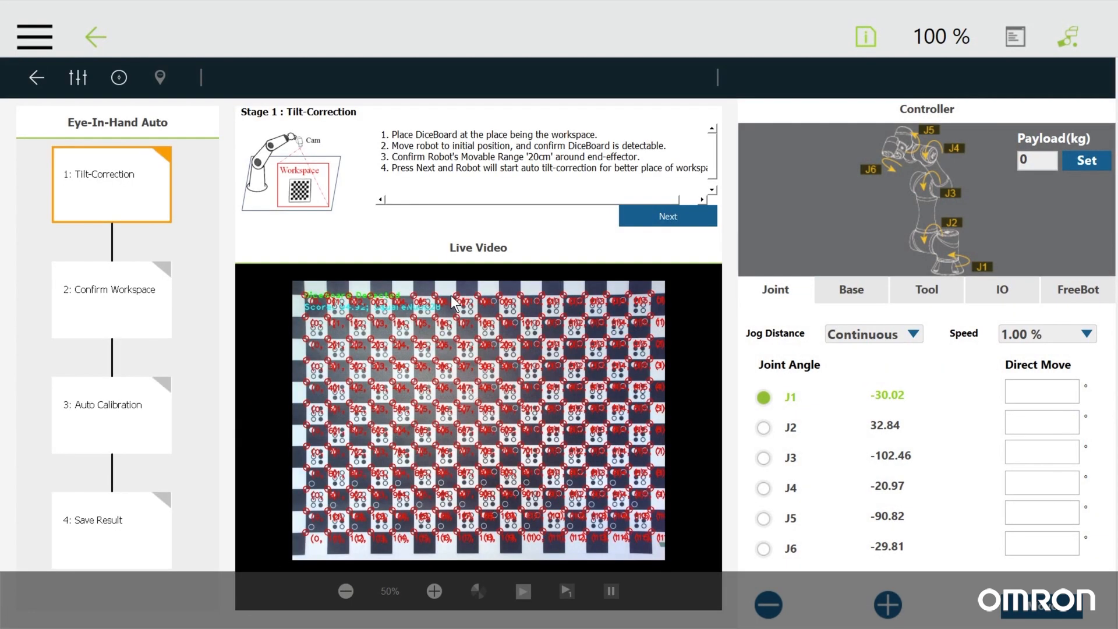
pyautogui.click(666, 216)
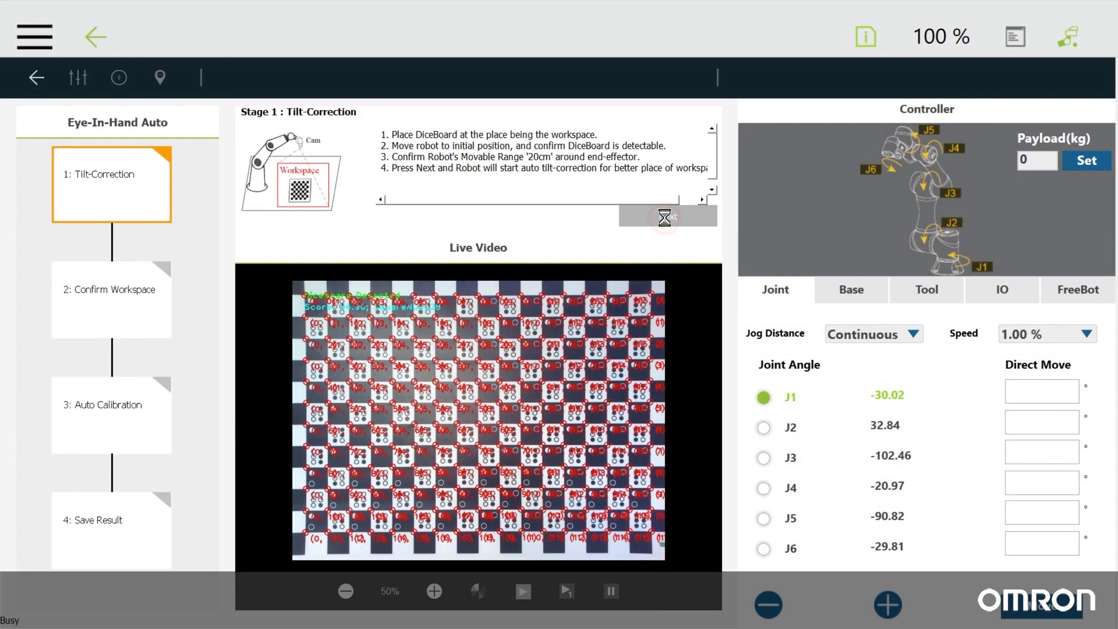
pyautogui.click(666, 216)
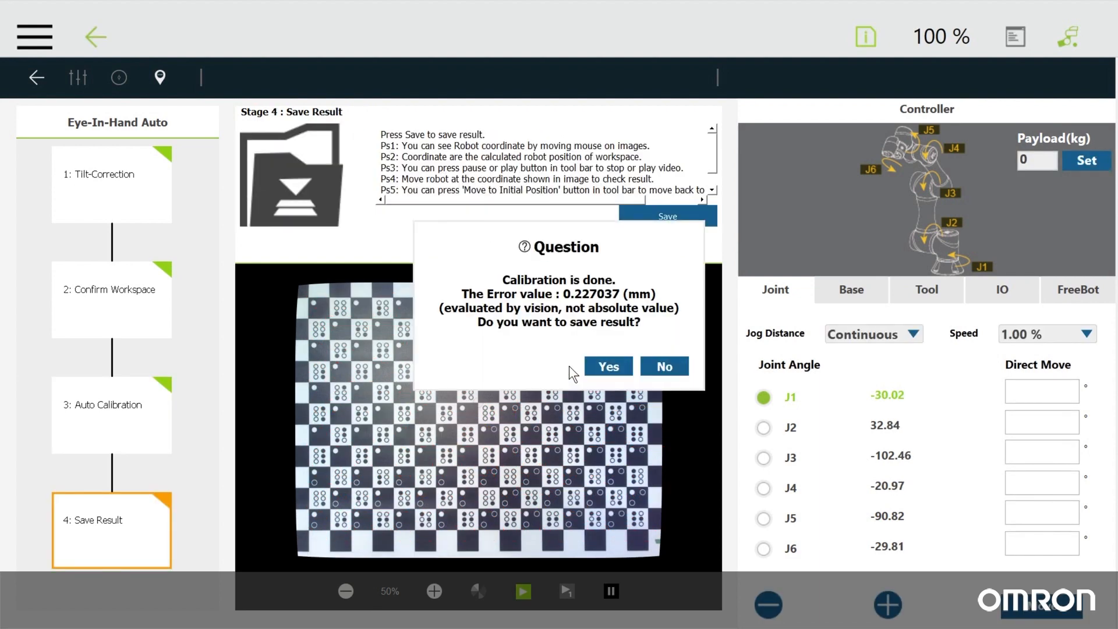
# Save the calibration result as workspace NewWorkspace, leaving the camera calibrated.
pyautogui.click(609, 366)
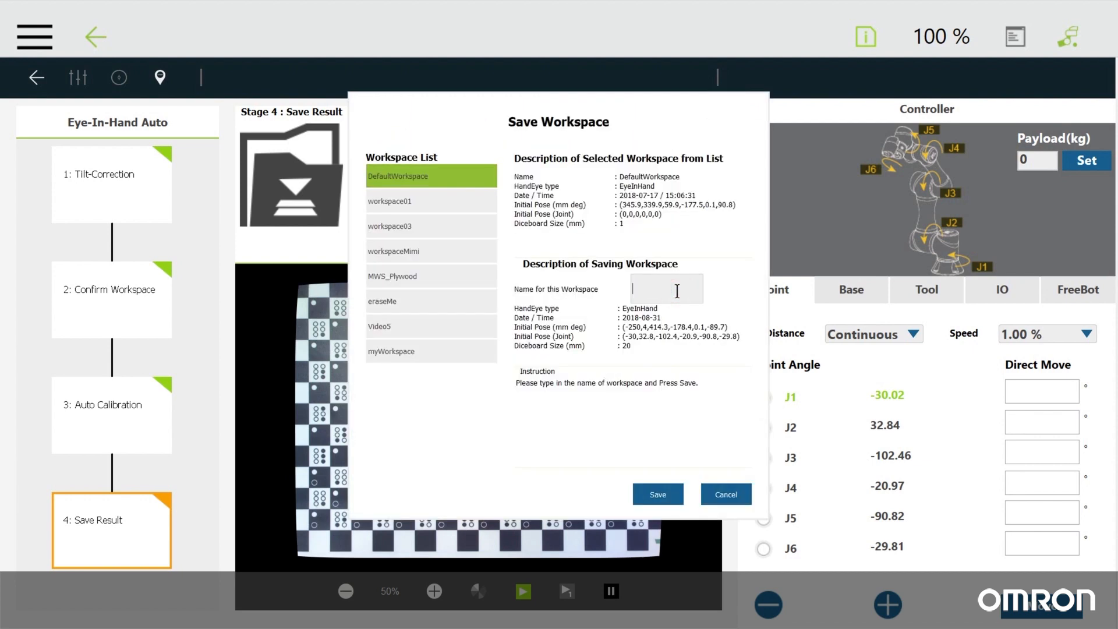
pyautogui.write('NewWor')
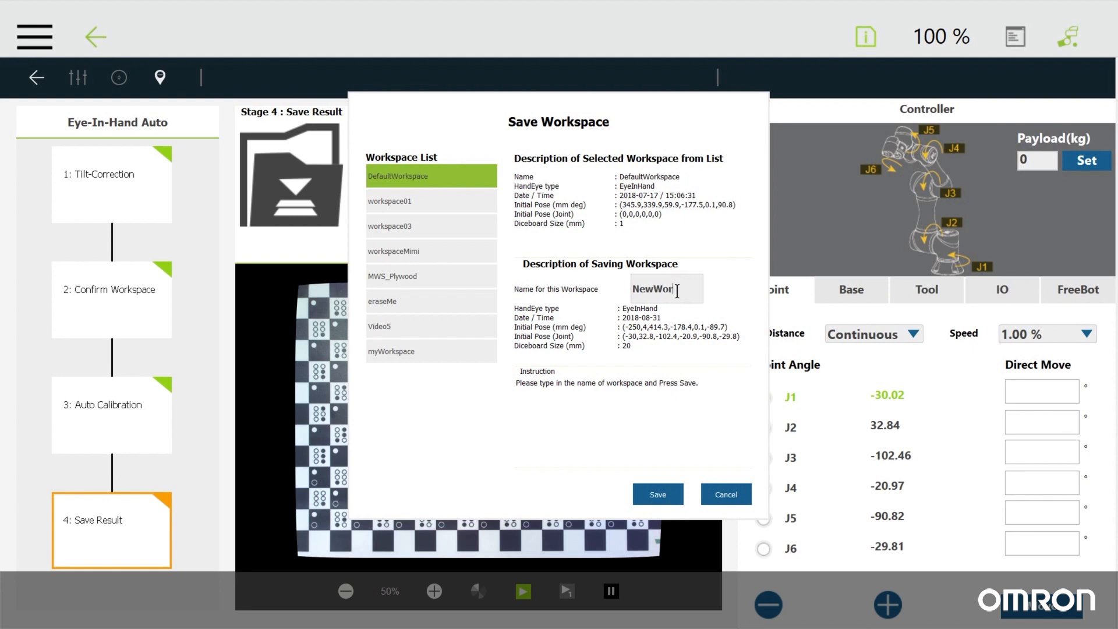
pyautogui.write('kspace')
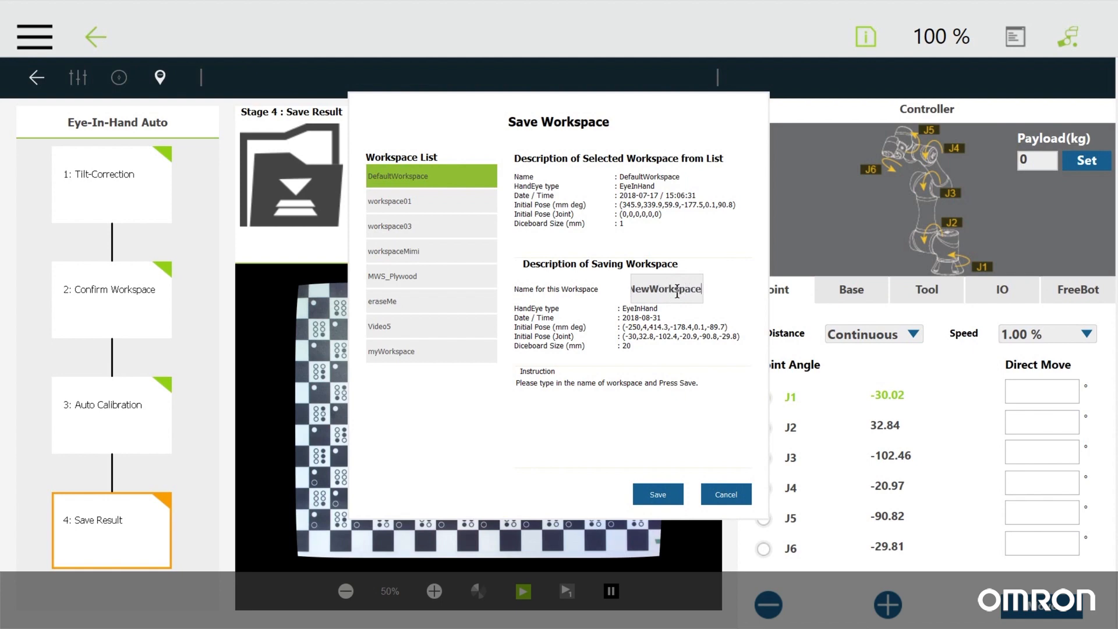
pyautogui.click(657, 494)
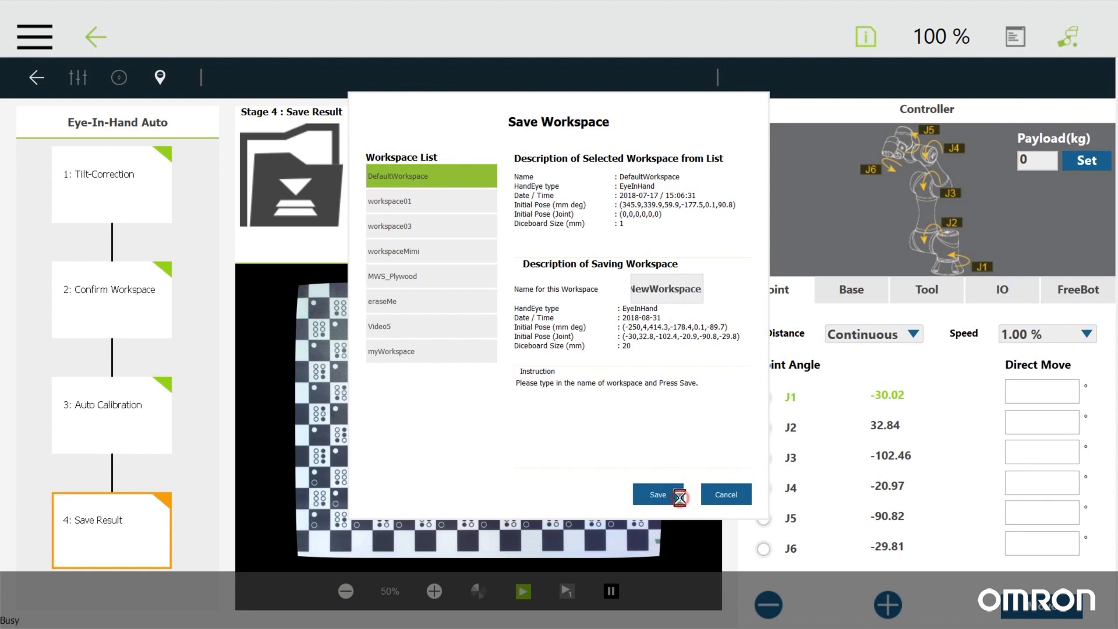
pyautogui.click(657, 494)
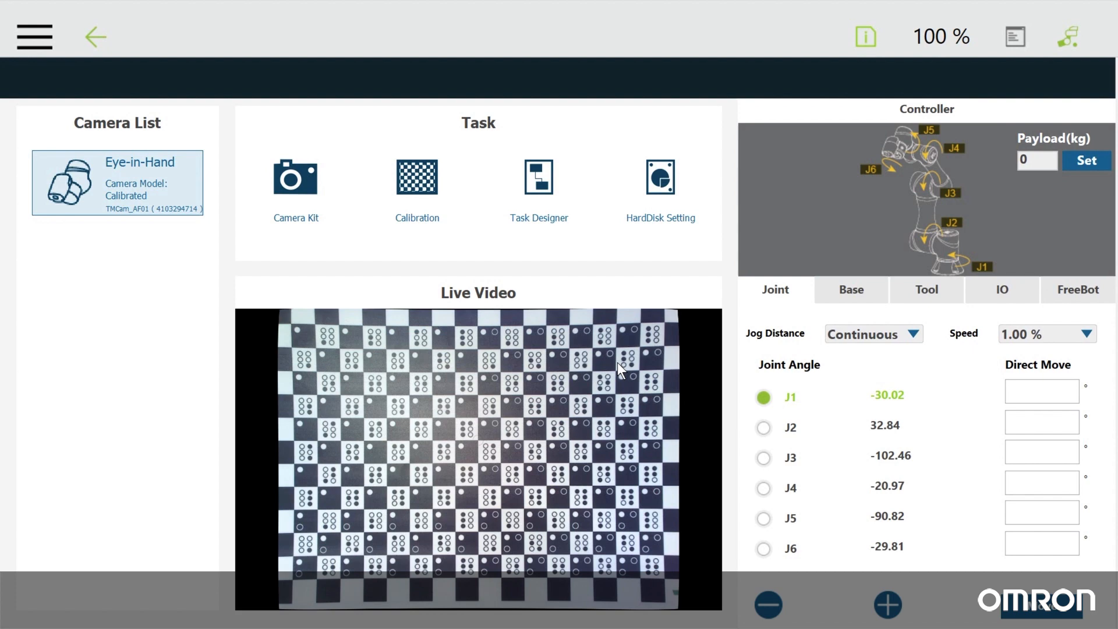
# Accept the robot's initial position so the job flow shows Initiate TMCam_AF01 and Bias & Pixel2mm.
pyautogui.click(538, 177)
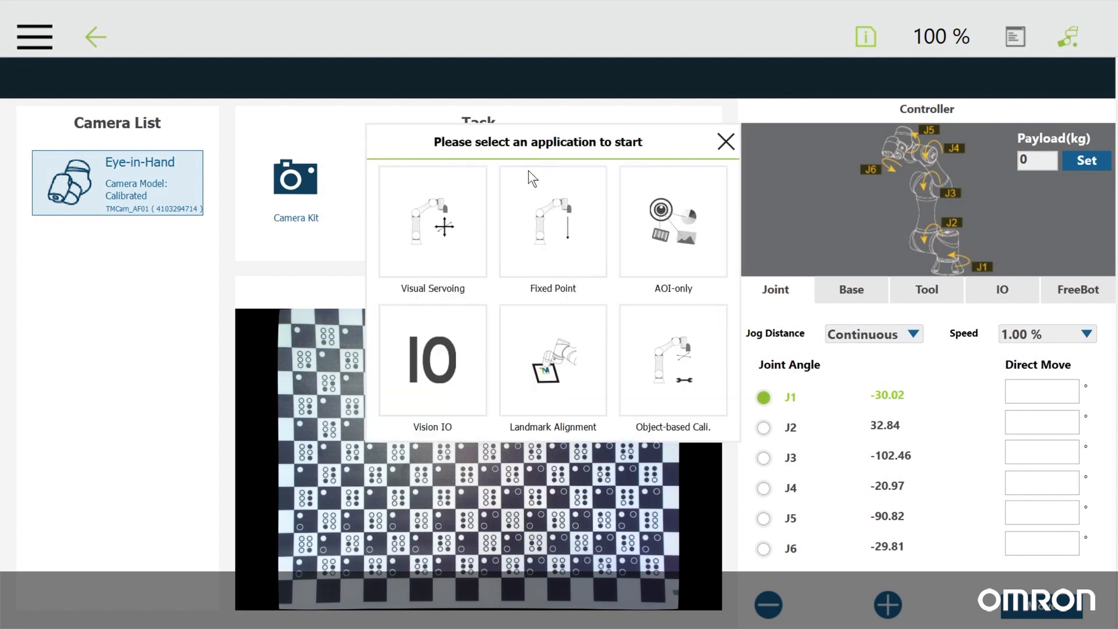
pyautogui.moveTo(612, 297)
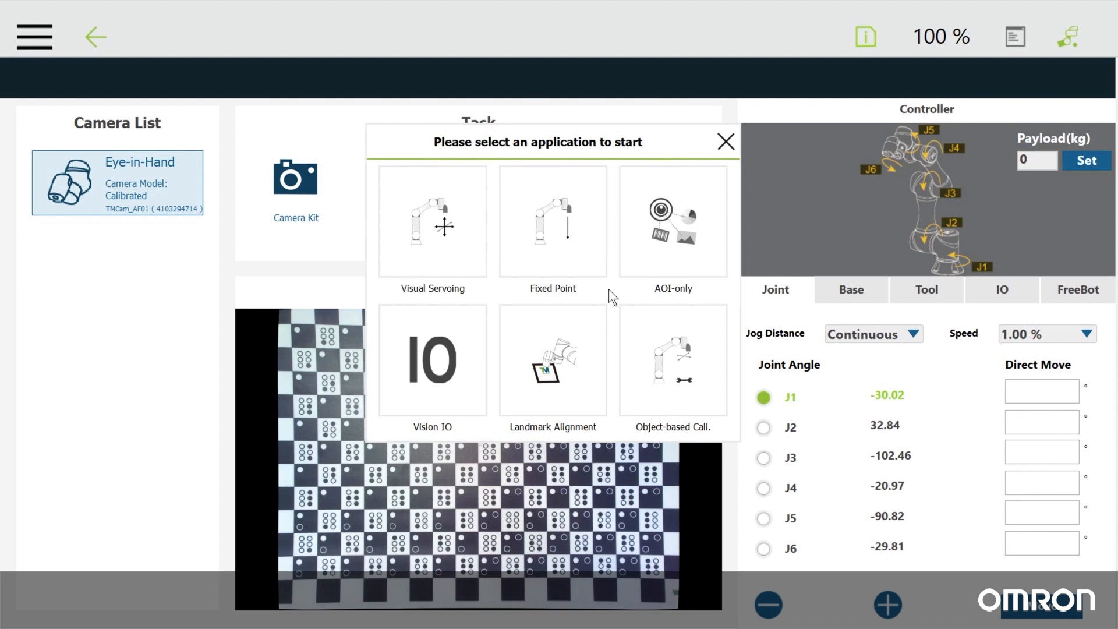
pyautogui.moveTo(635, 257)
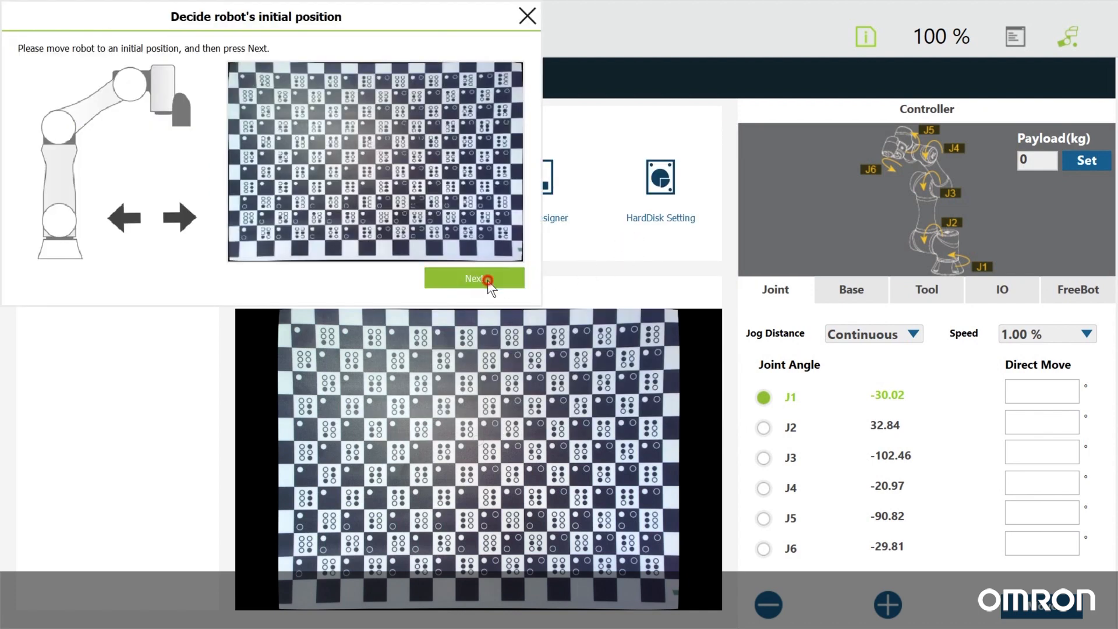
pyautogui.click(474, 279)
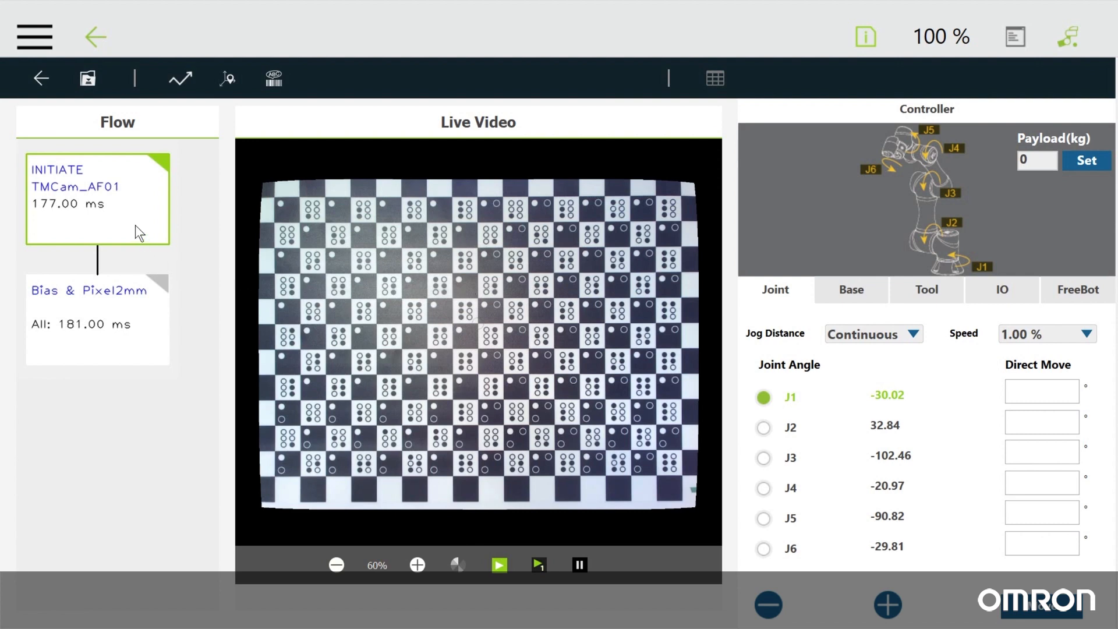
pyautogui.moveTo(135, 347)
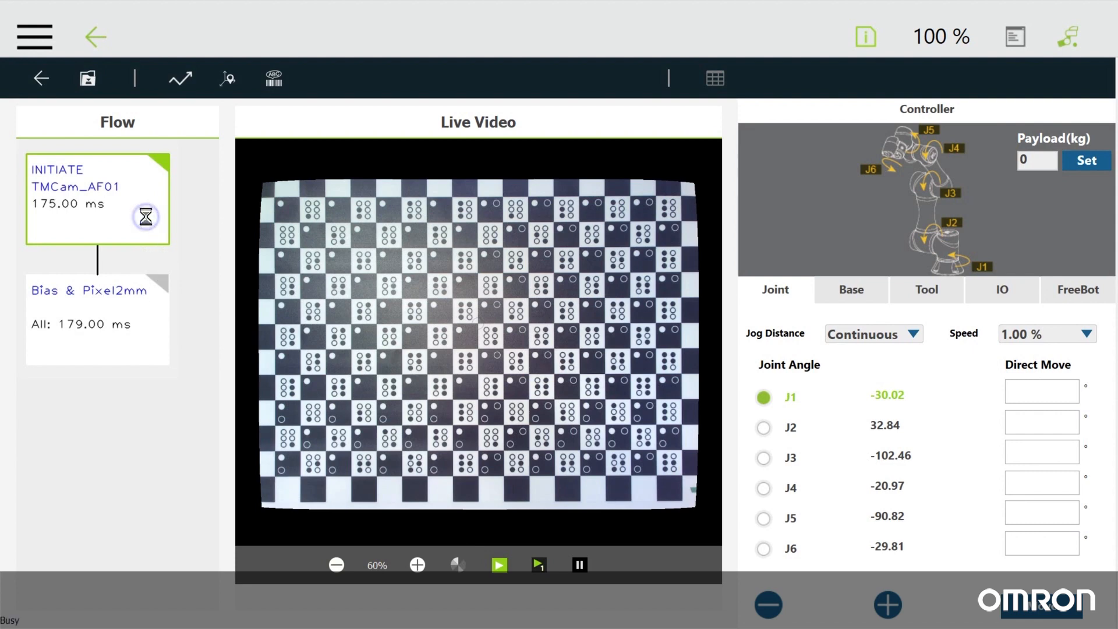
# Edit the Initiate step's camera parameters, lowering shutter time to 62426 µs.
pyautogui.rightClick(142, 214)
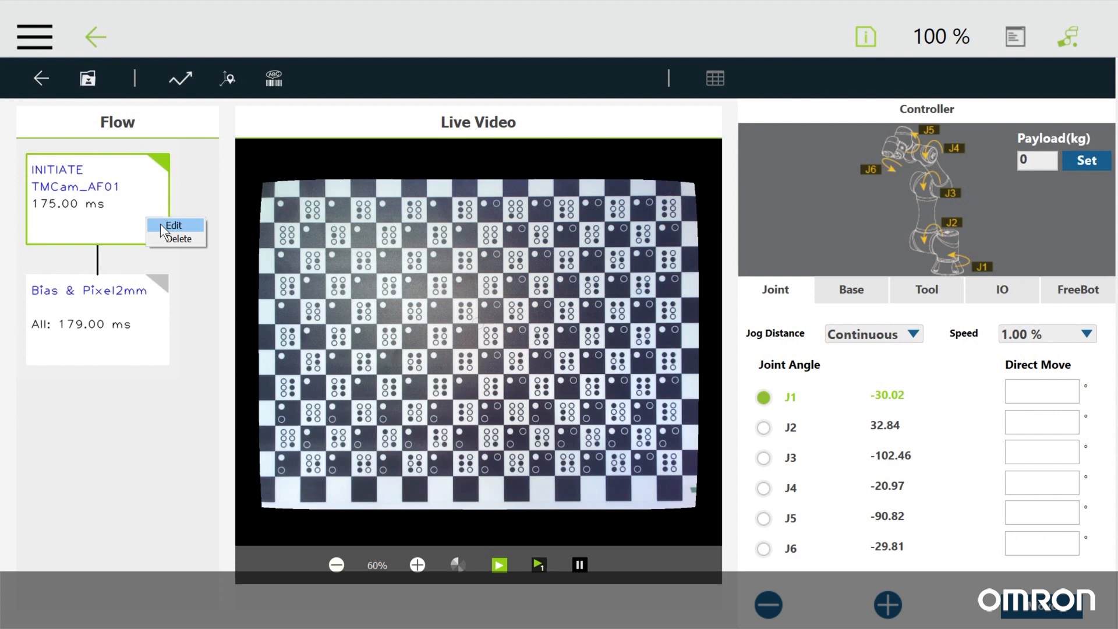
pyautogui.click(172, 226)
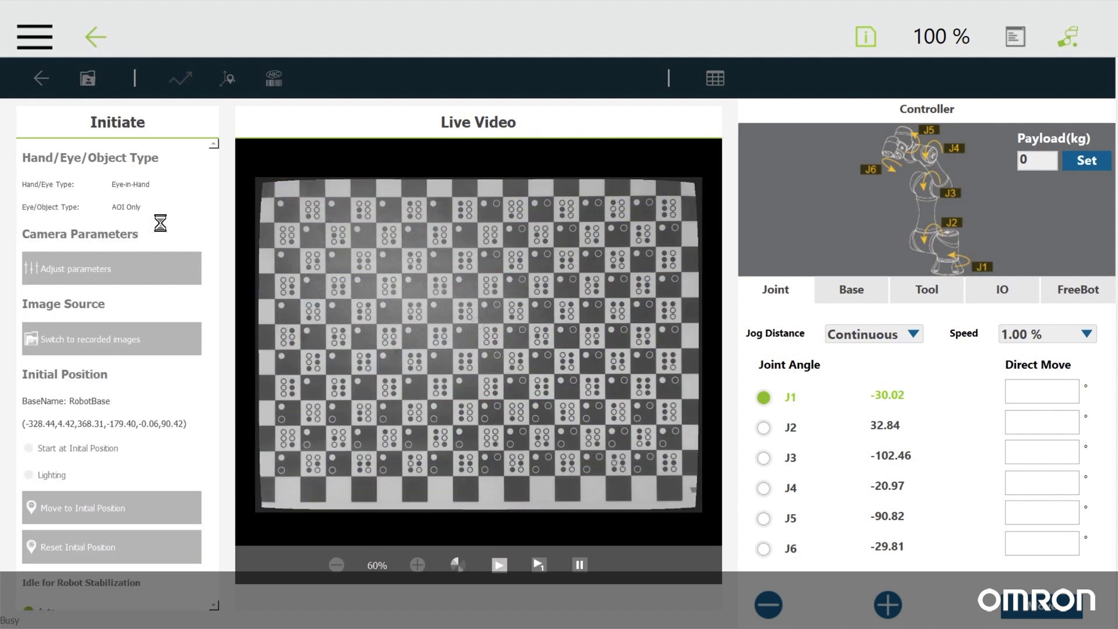
pyautogui.click(499, 564)
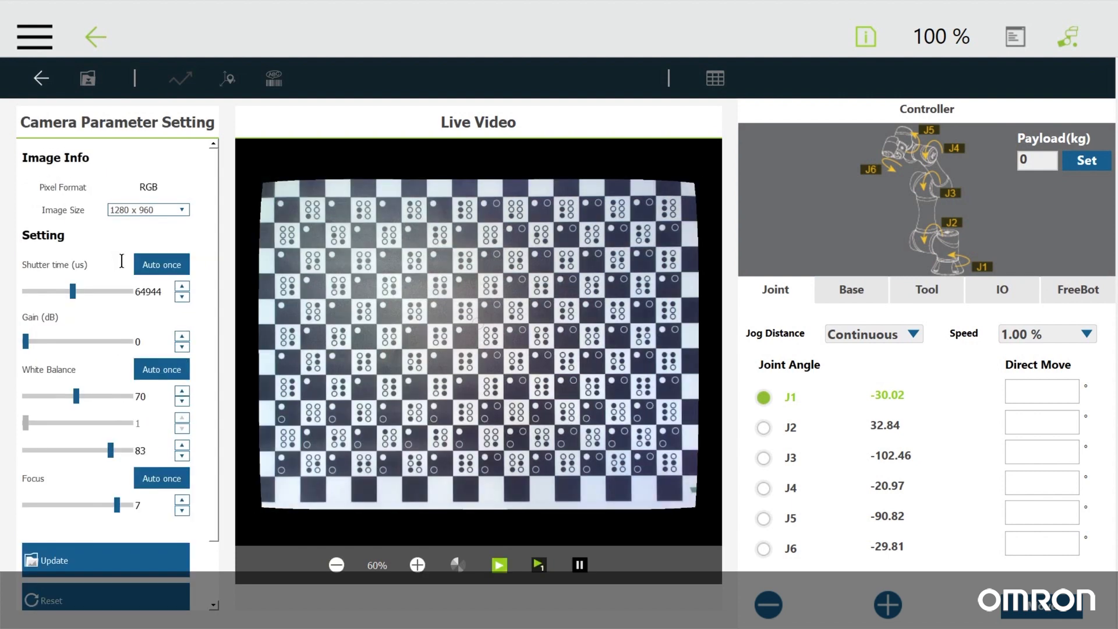
pyautogui.moveTo(117, 286)
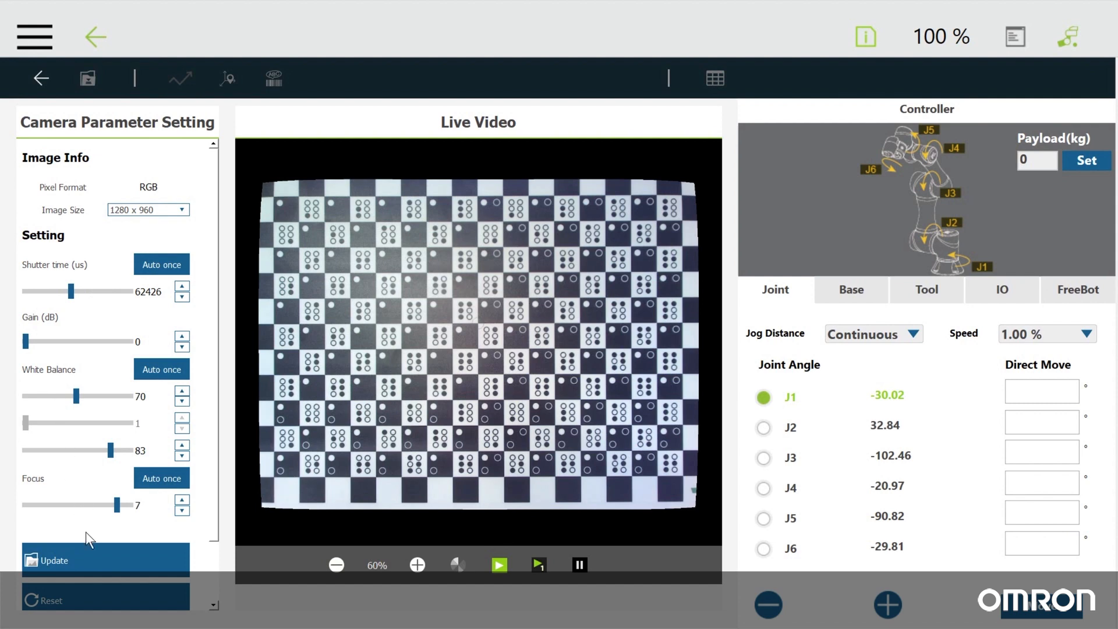
pyautogui.moveTo(110, 566)
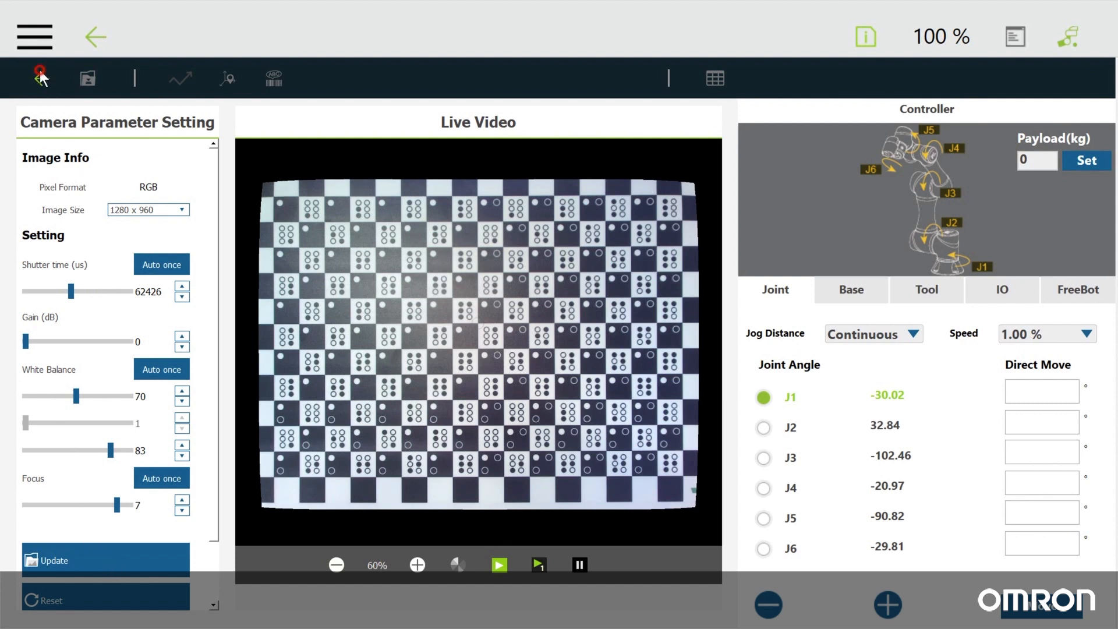
pyautogui.click(39, 77)
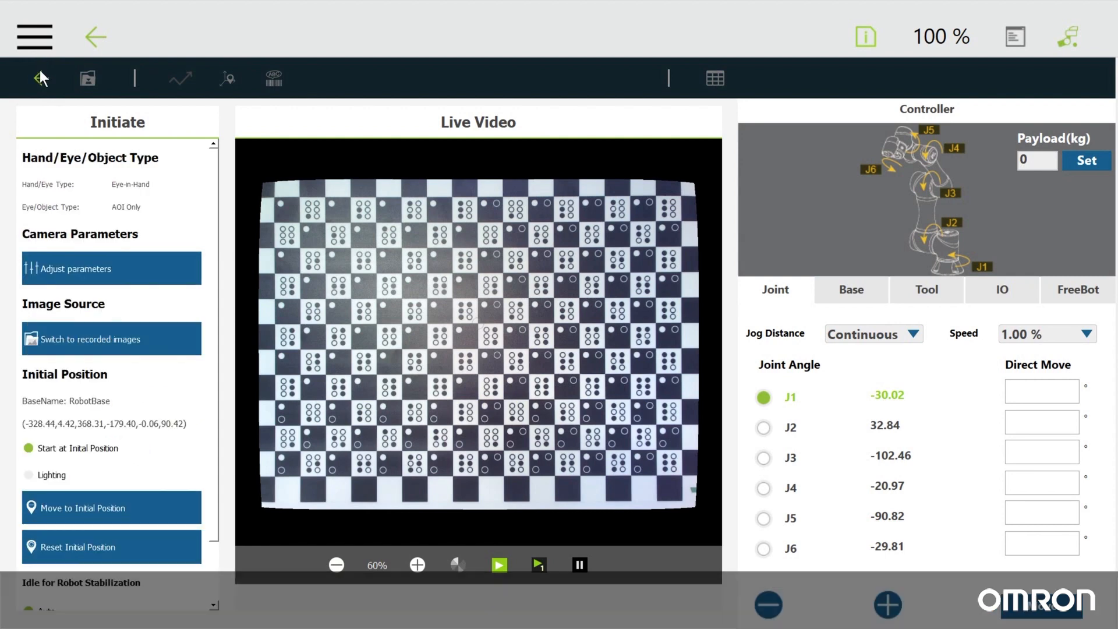
# Toggle the camera lighting on and off, then go back to the job flow.
pyautogui.click(28, 475)
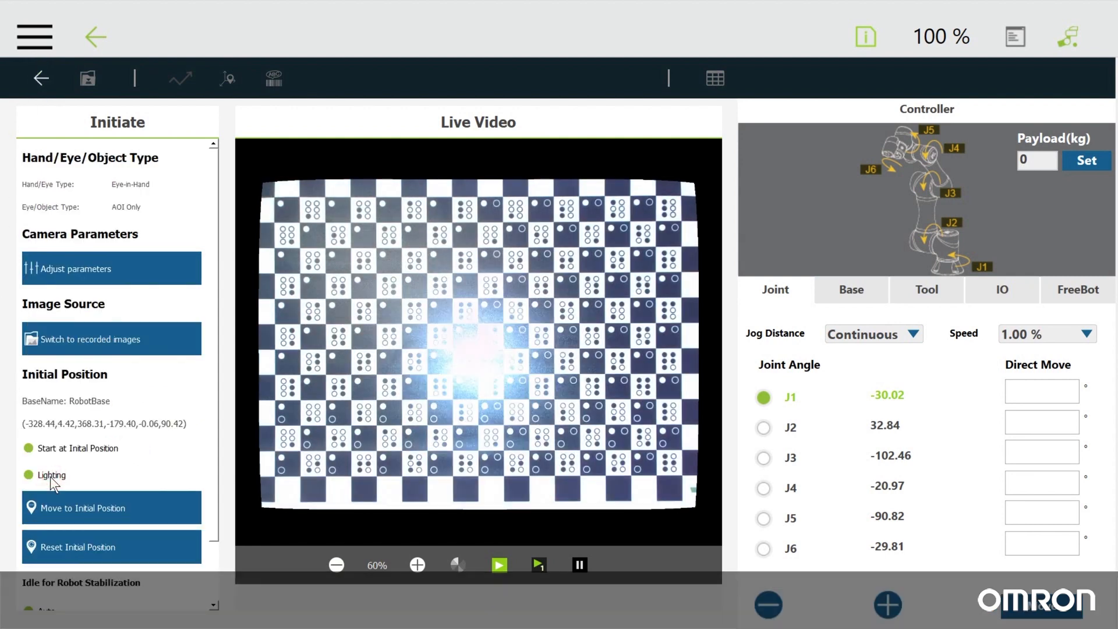
pyautogui.click(28, 475)
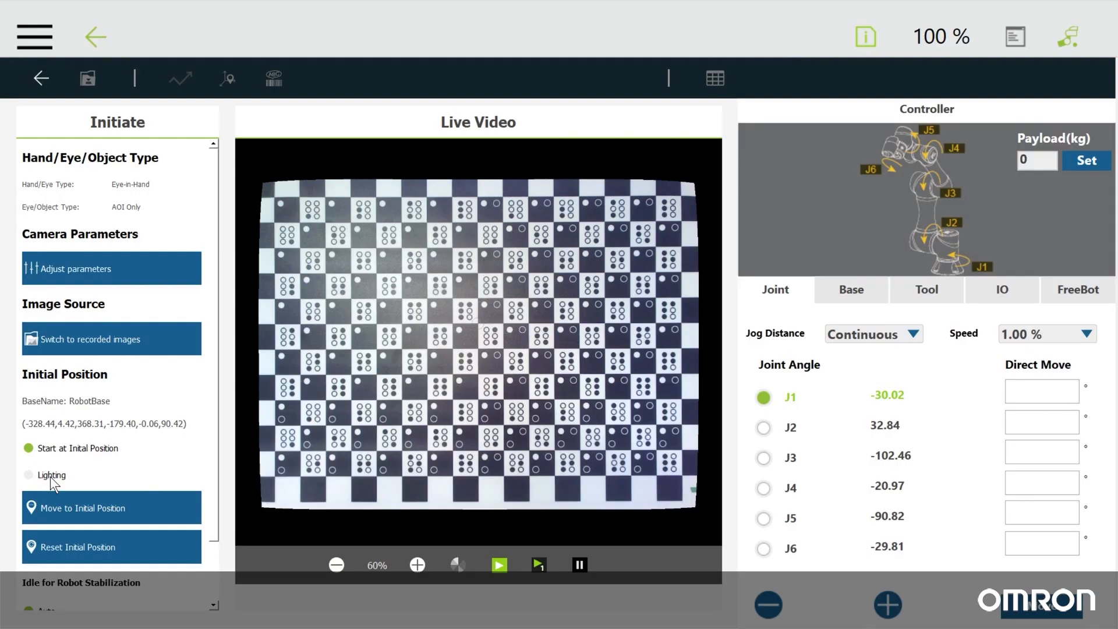
pyautogui.moveTo(82, 126)
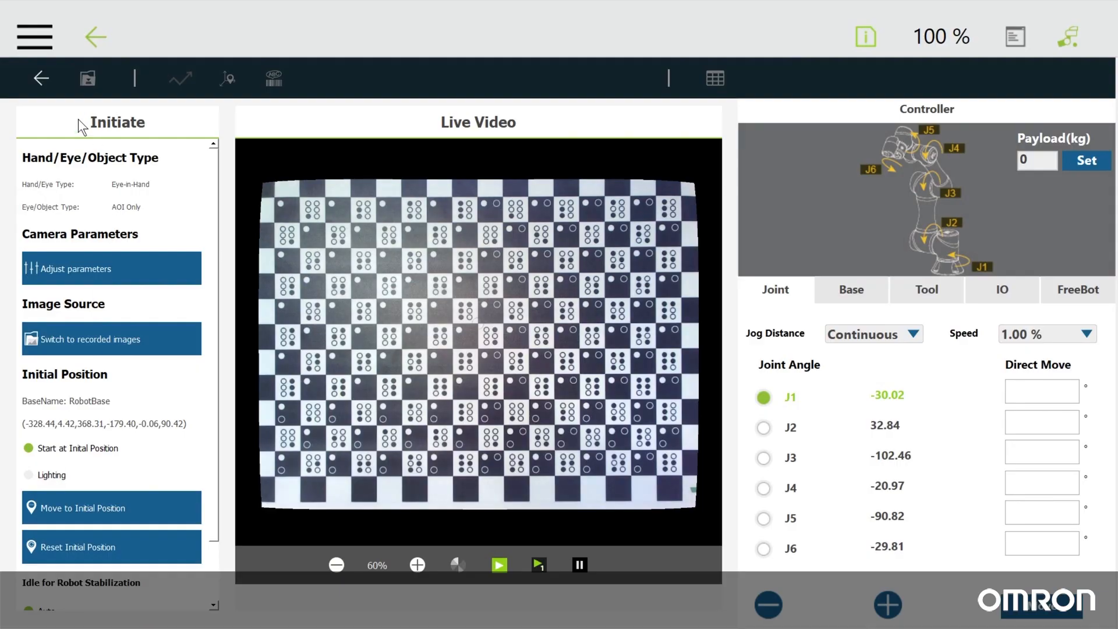
pyautogui.click(41, 78)
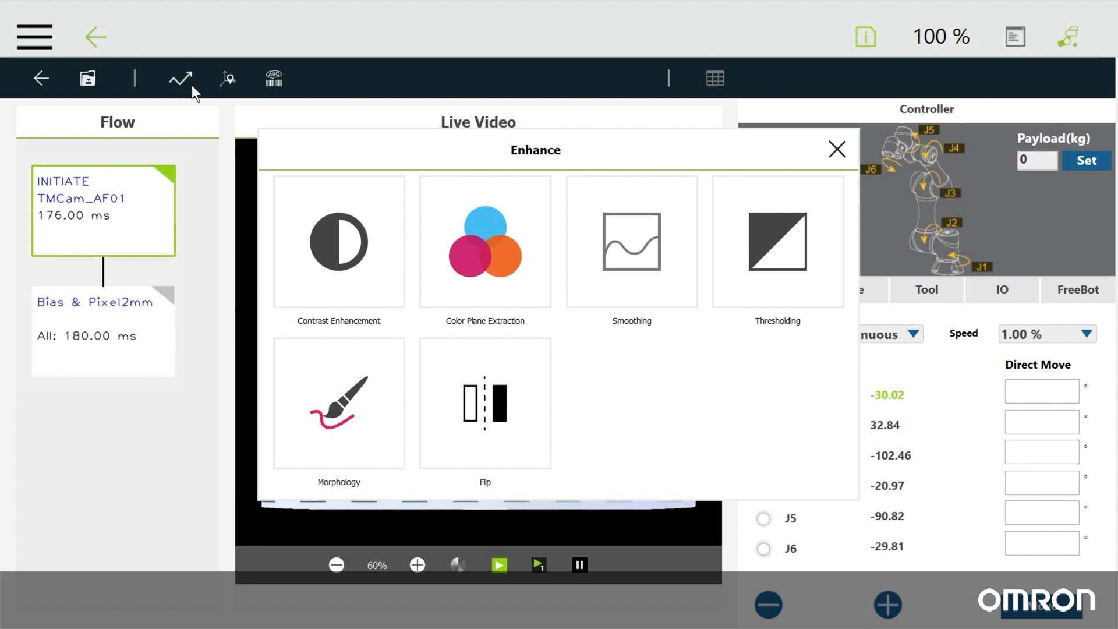
pyautogui.moveTo(530, 353)
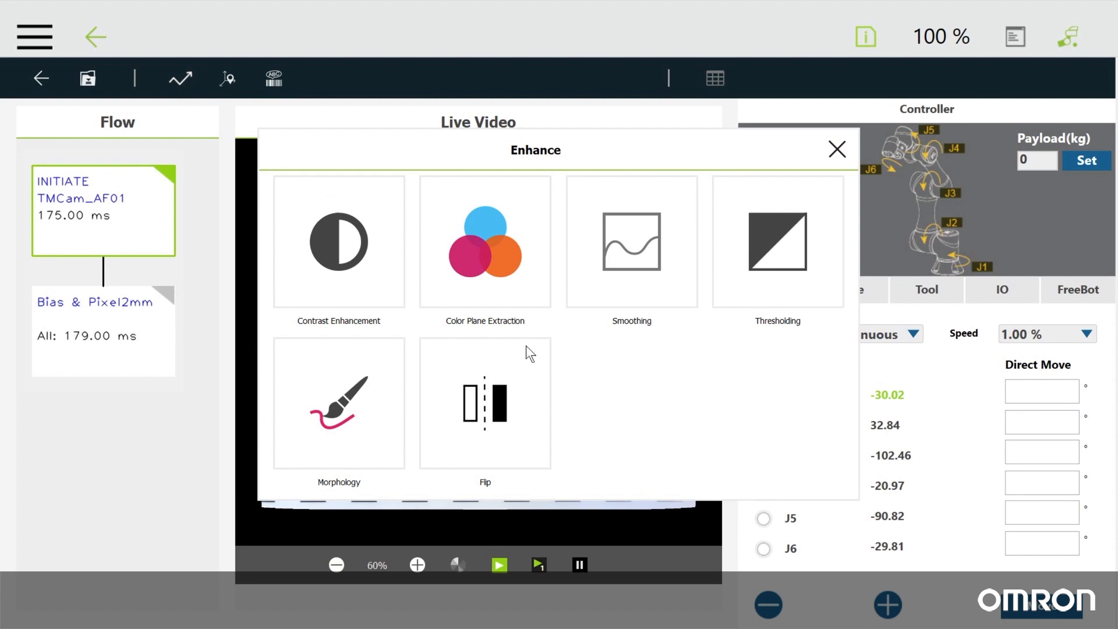
pyautogui.moveTo(579, 371)
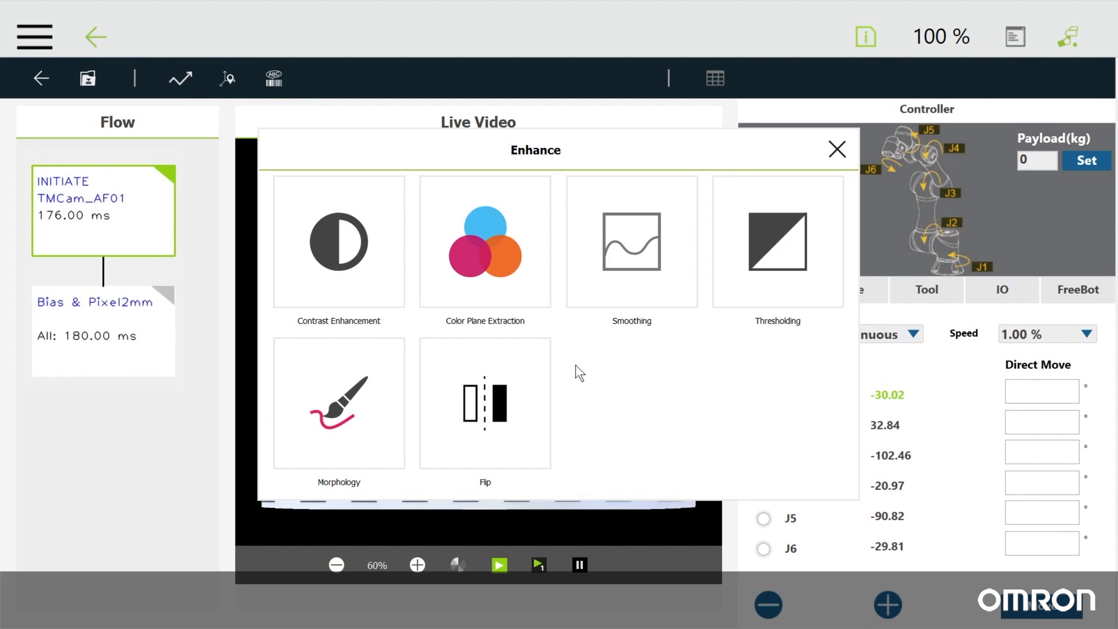
pyautogui.moveTo(749, 246)
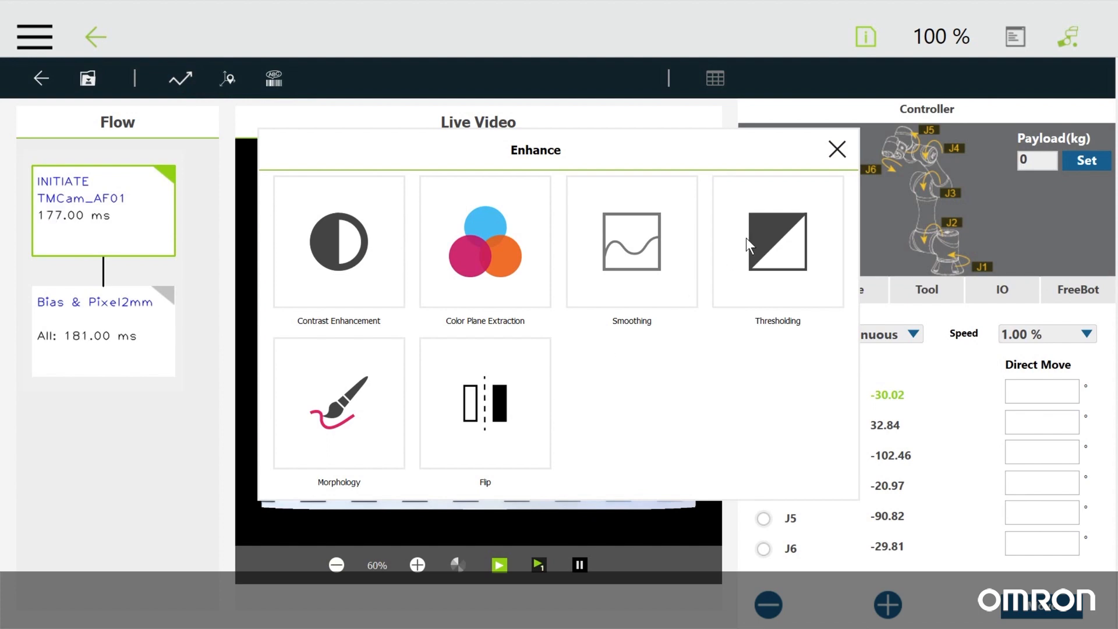
# Dismiss the enhancement tools and review the find tools without adding any.
pyautogui.click(837, 151)
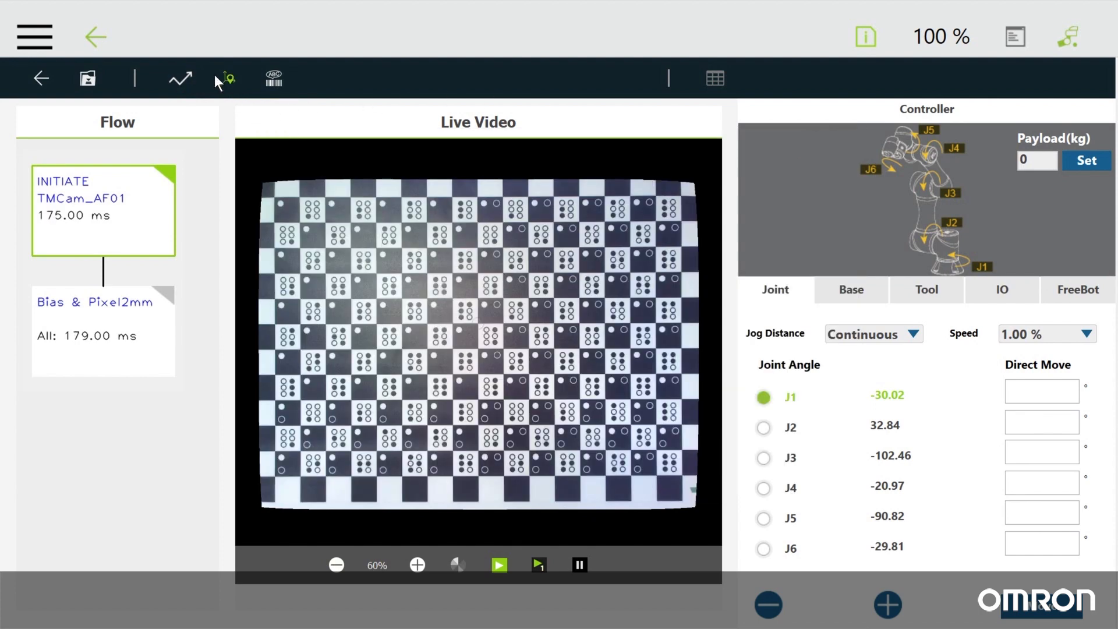
pyautogui.click(225, 78)
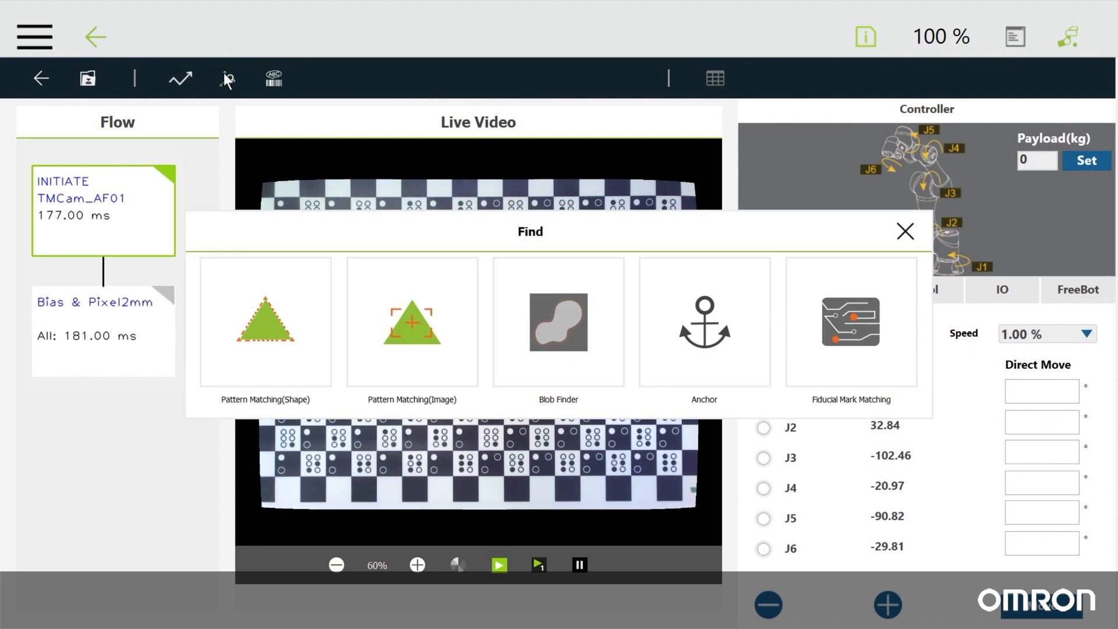
pyautogui.moveTo(471, 241)
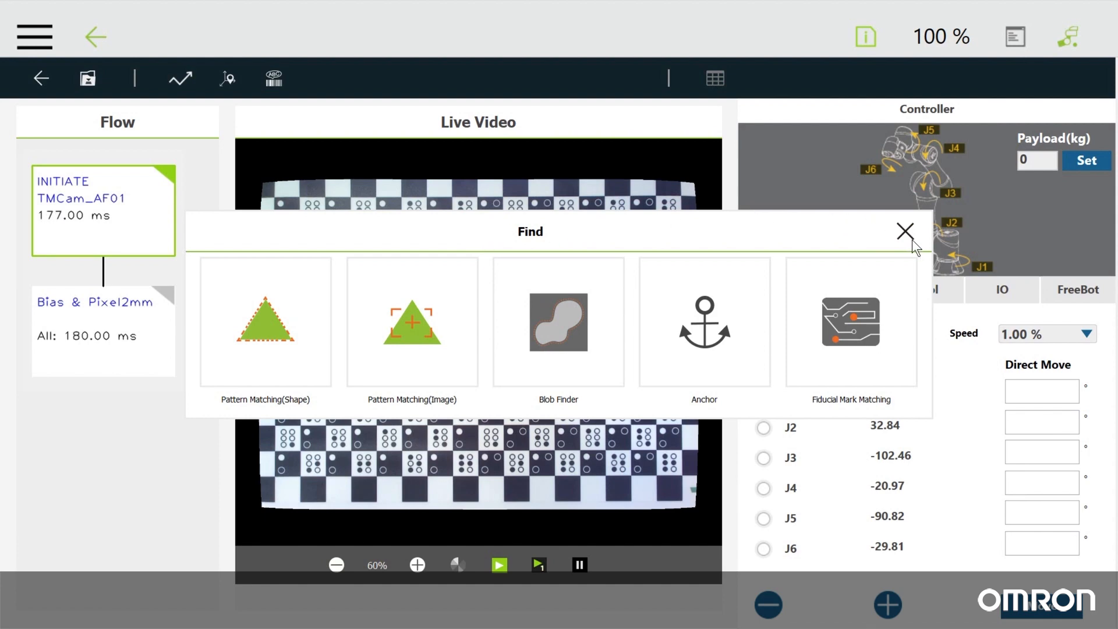
pyautogui.click(905, 232)
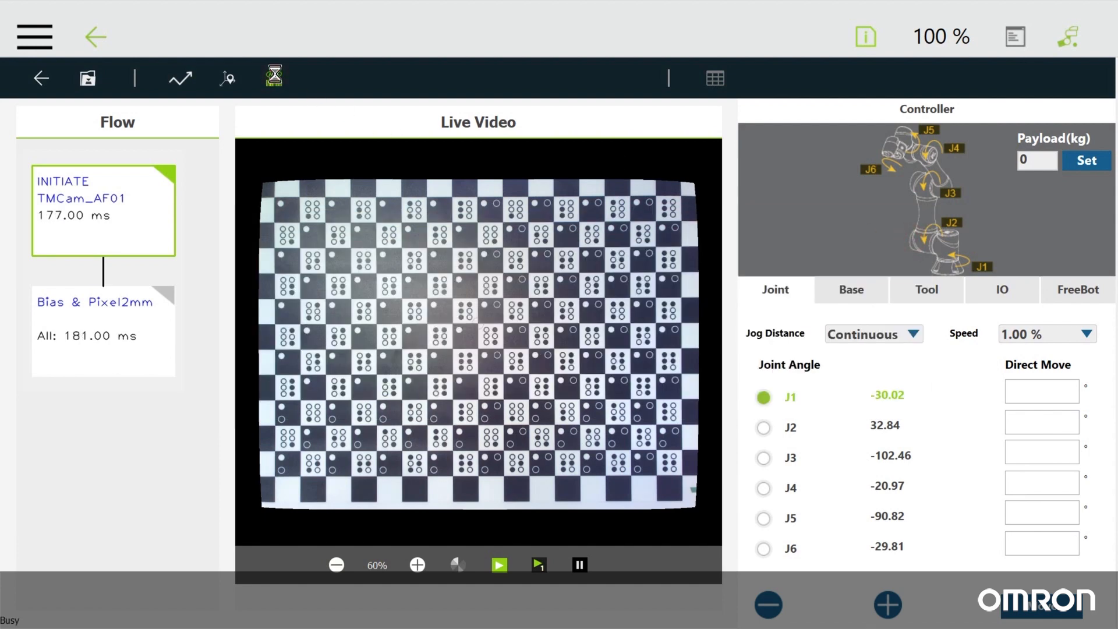
# Save the vision job as Video_05 so the Vision node in Video_5 uses it.
pyautogui.click(273, 77)
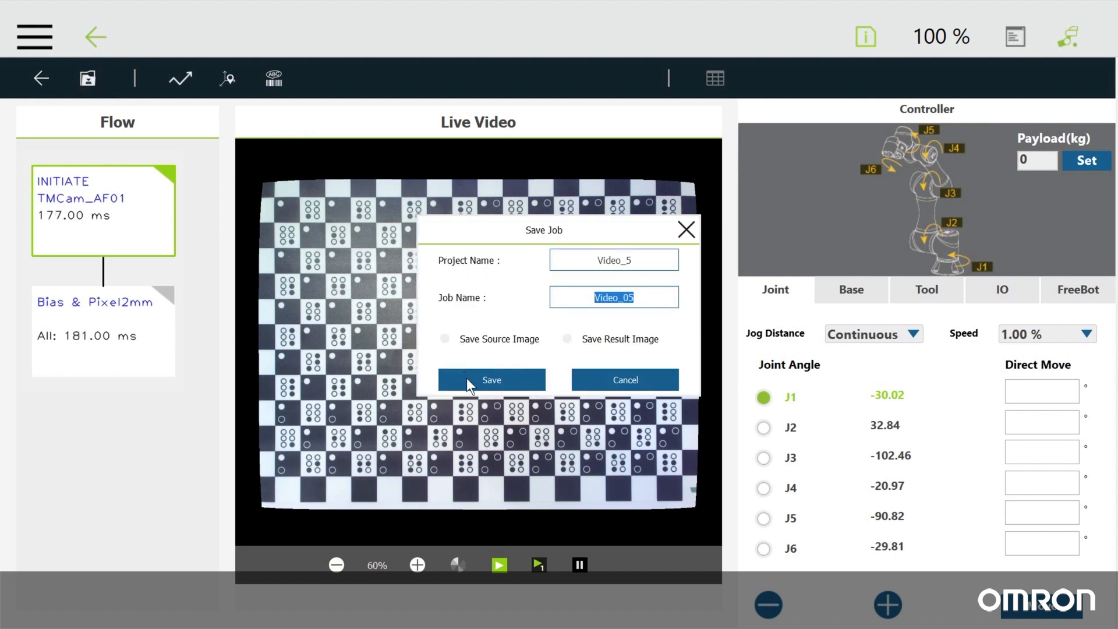
pyautogui.click(491, 380)
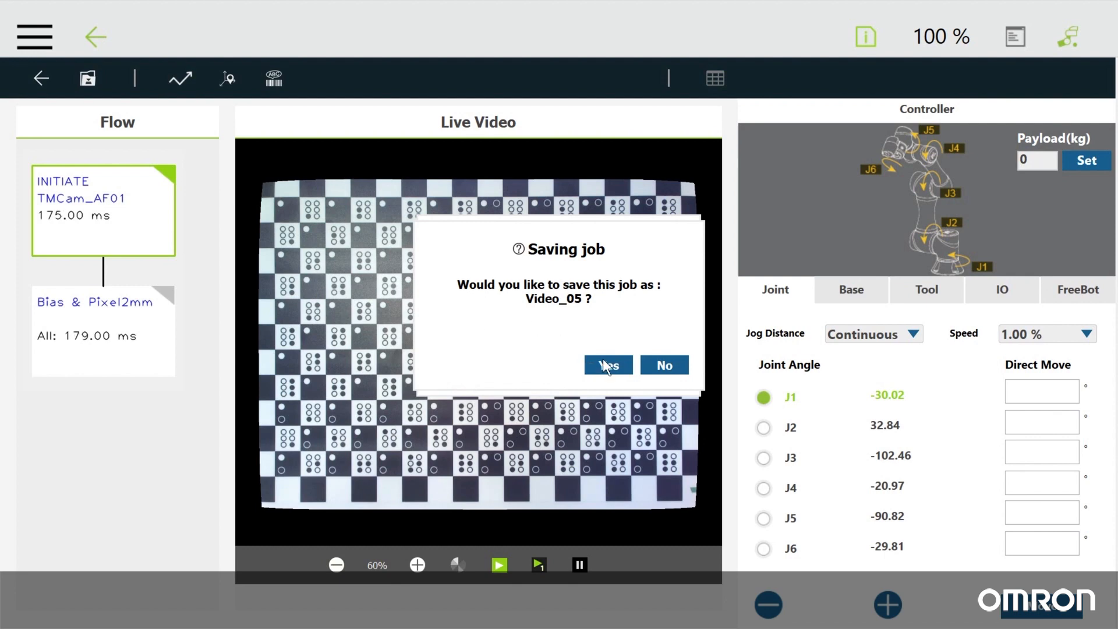
pyautogui.click(607, 365)
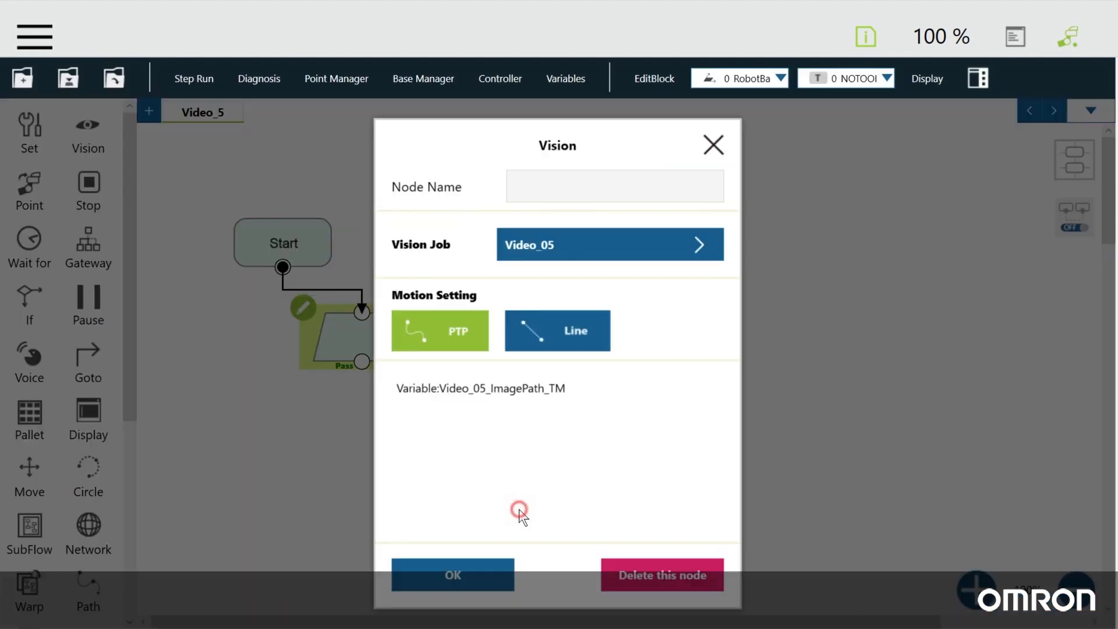
# Open the Vision IO page with initial position recorded, no timeout and sensing threshold 0.50.
pyautogui.click(698, 243)
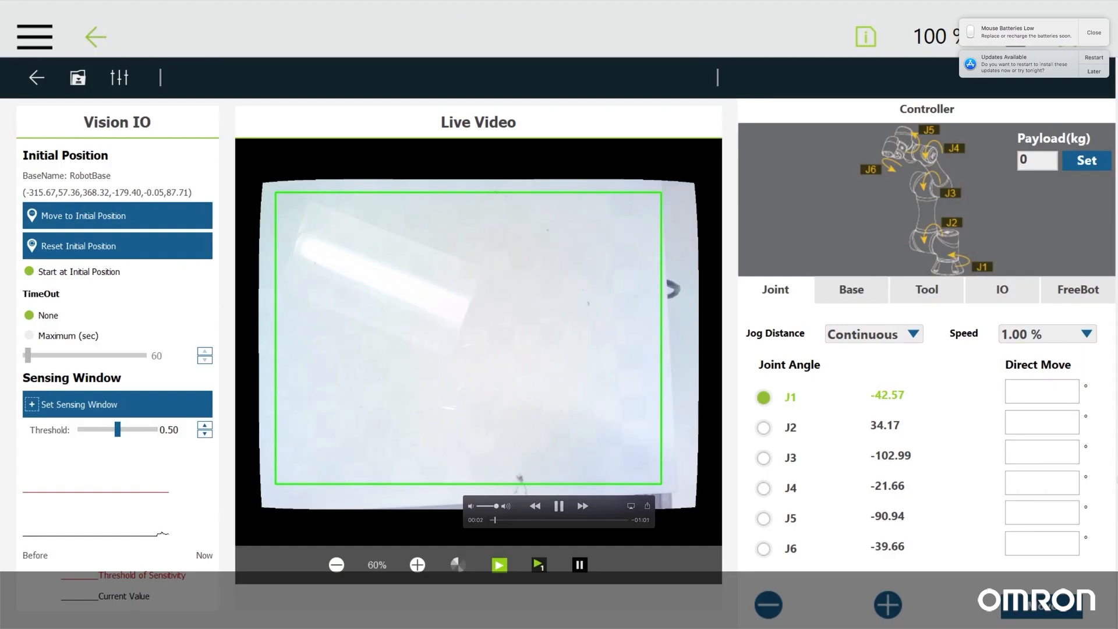